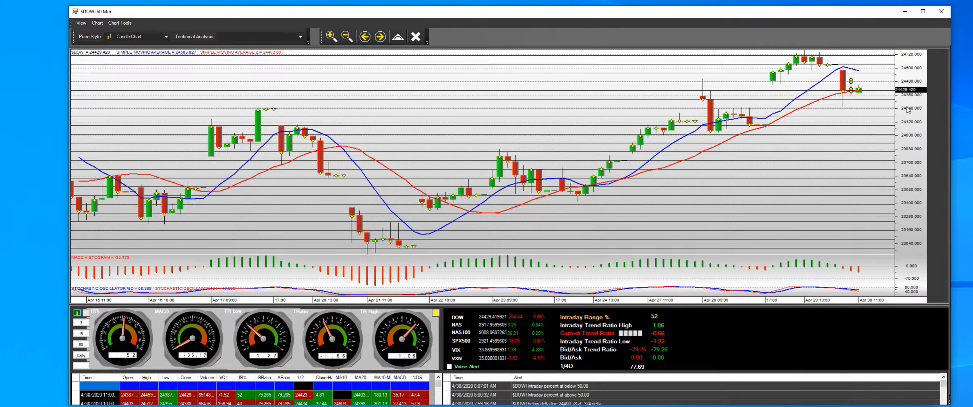
mouse_move(820, 59)
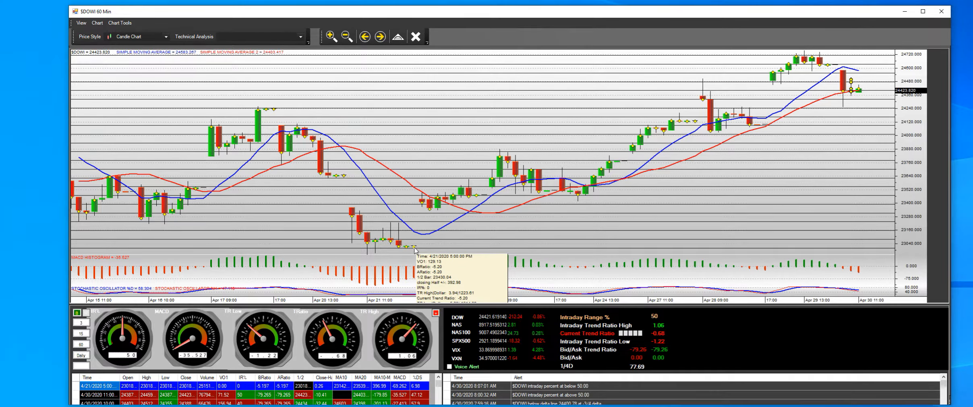
mouse_move(421, 217)
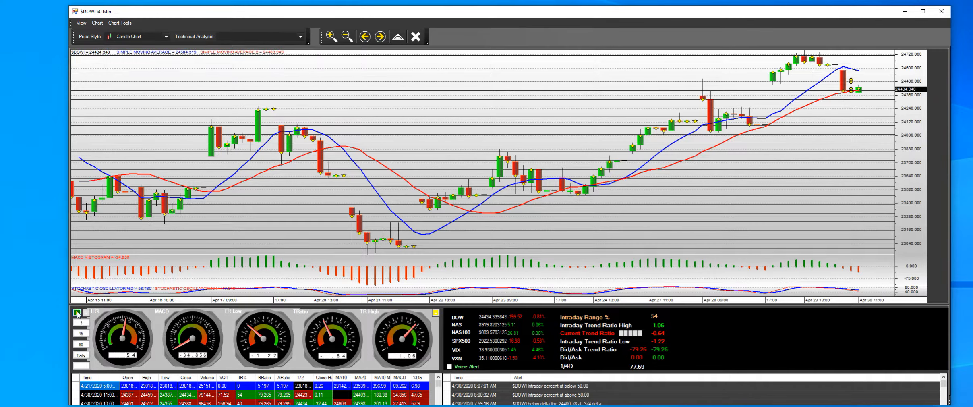
Toggle the Brain data panel on and off over the $DOWI 60-minute chart.
left_click(76, 311)
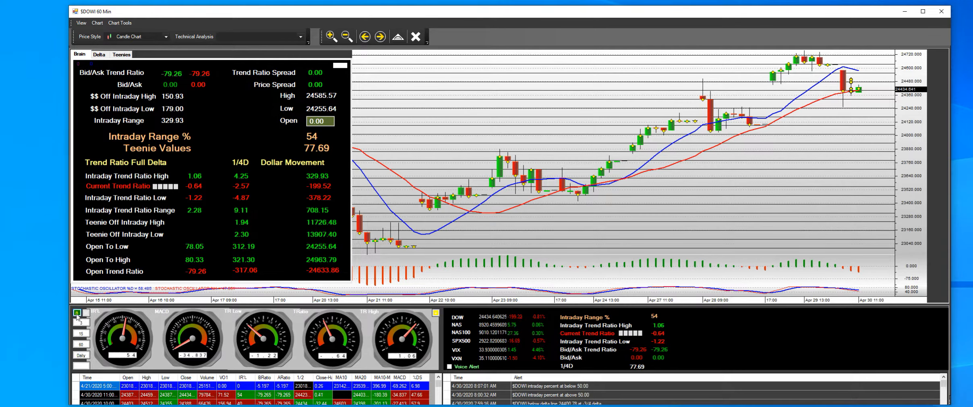
left_click(77, 312)
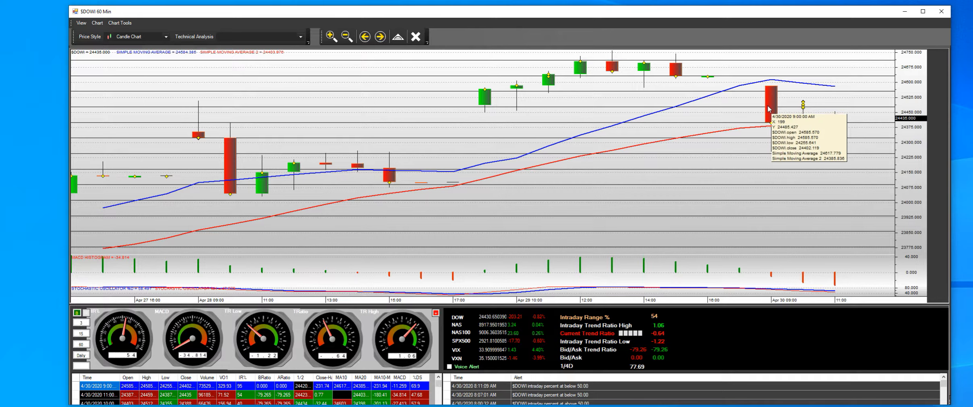
mouse_move(830, 112)
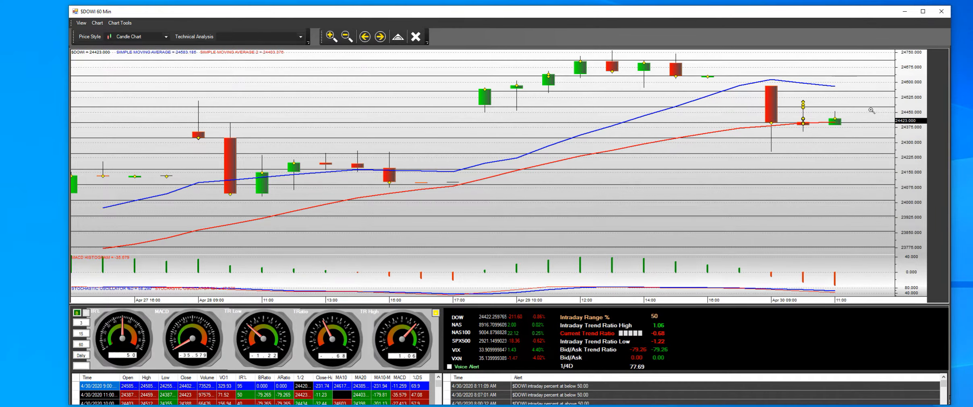
Zoom in on the recent candles of the $DOWI 60 Min chart.
left_click(331, 37)
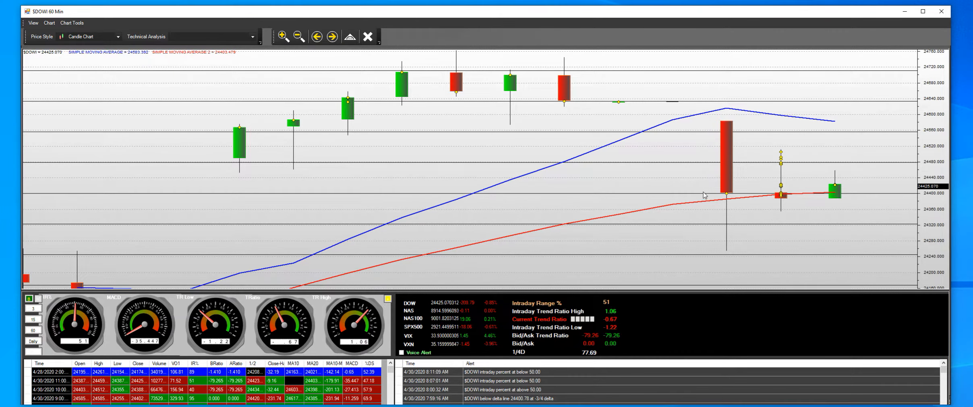
mouse_move(727, 253)
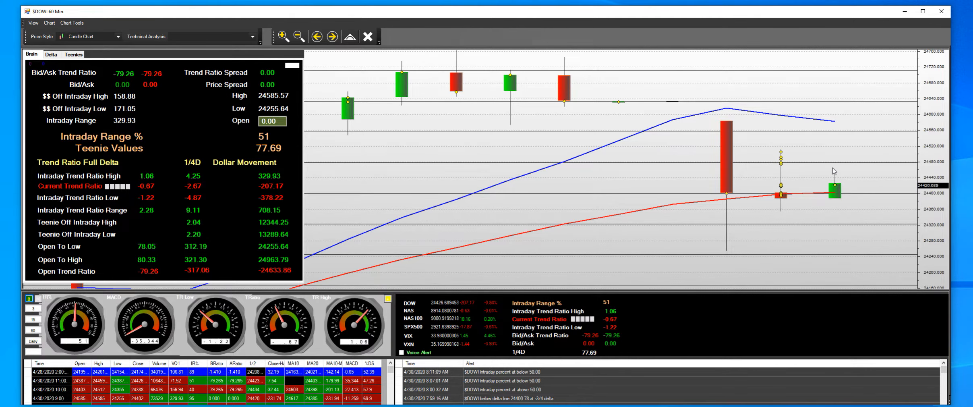
mouse_move(829, 166)
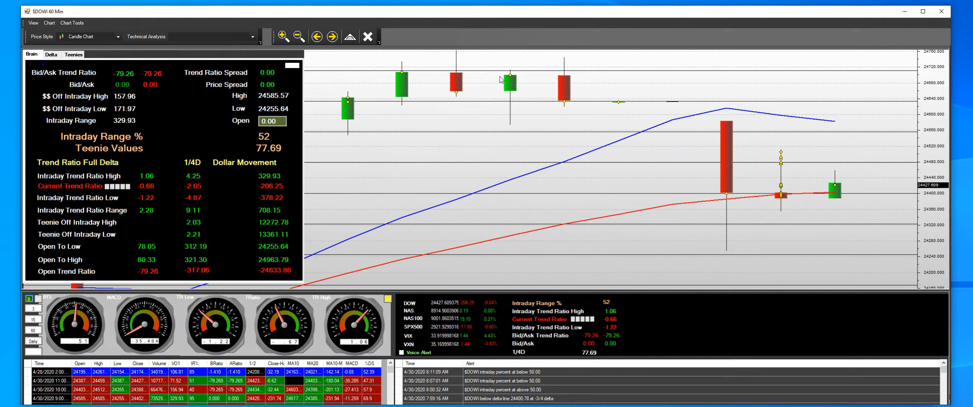
mouse_move(619, 48)
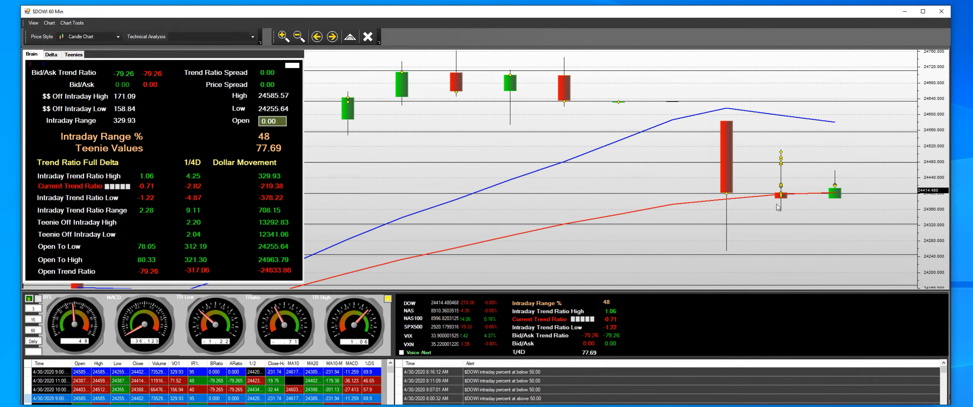
mouse_move(834, 170)
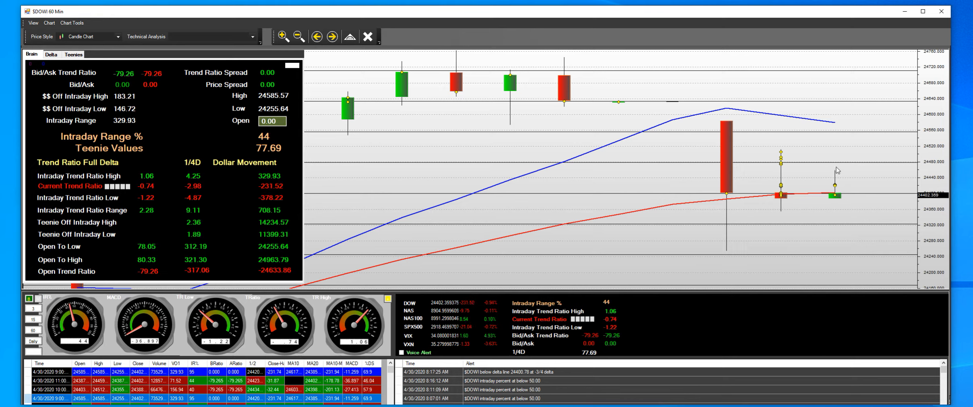
mouse_move(835, 168)
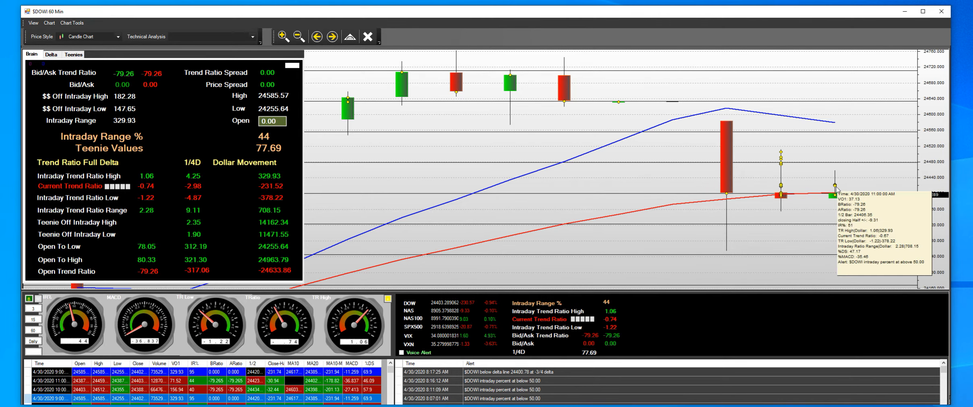